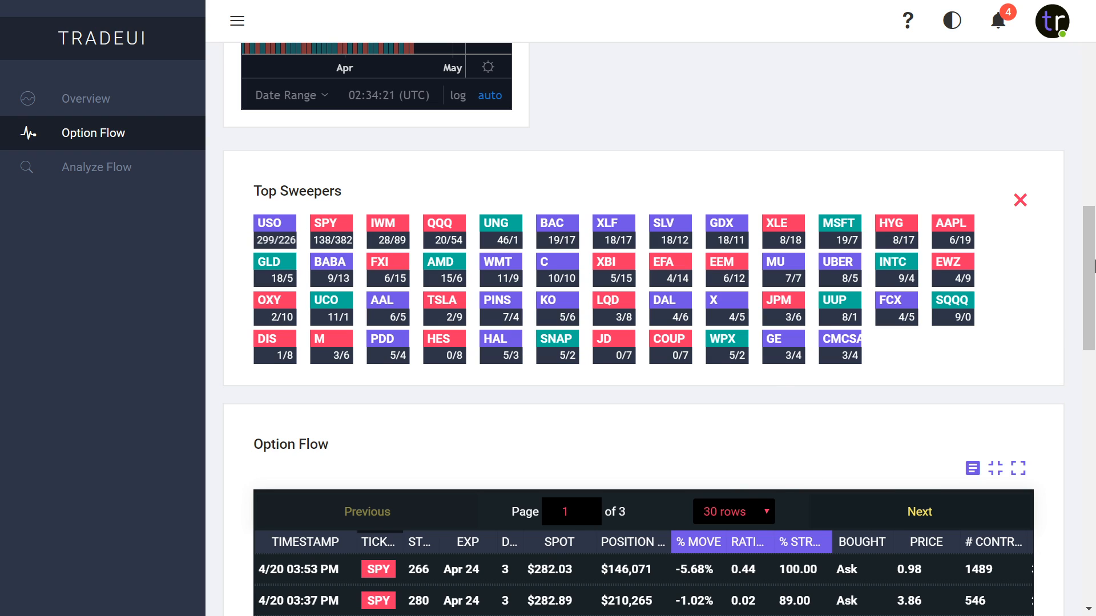
Scroll to the SPY Option Flow table and collapse the side menu to reveal OPEN.INT columns
scroll("down", 3)
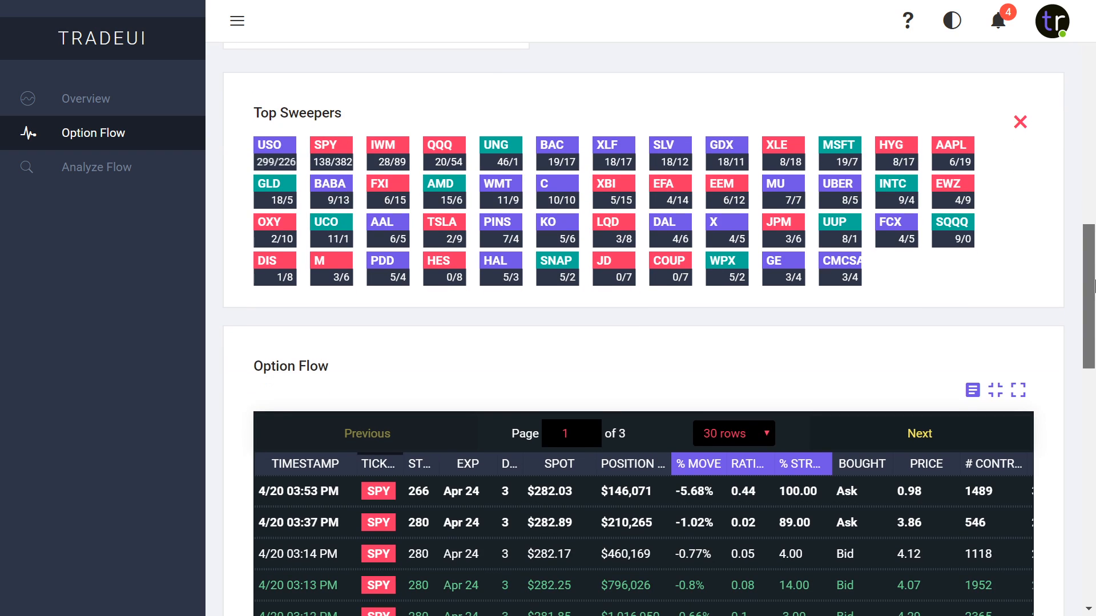
scroll("down", 3)
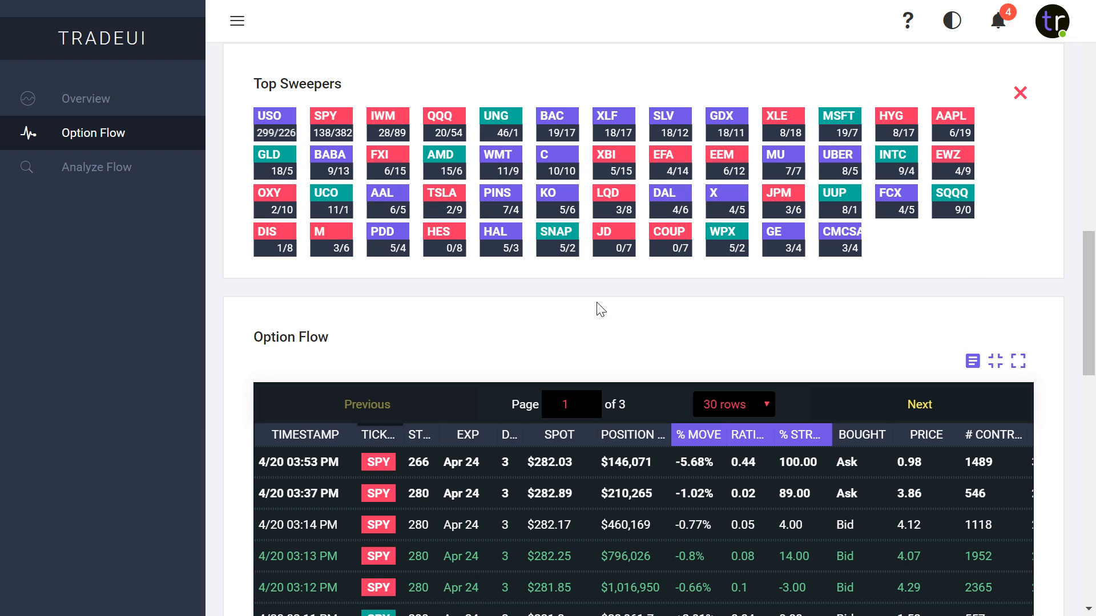
mouse_move(538, 44)
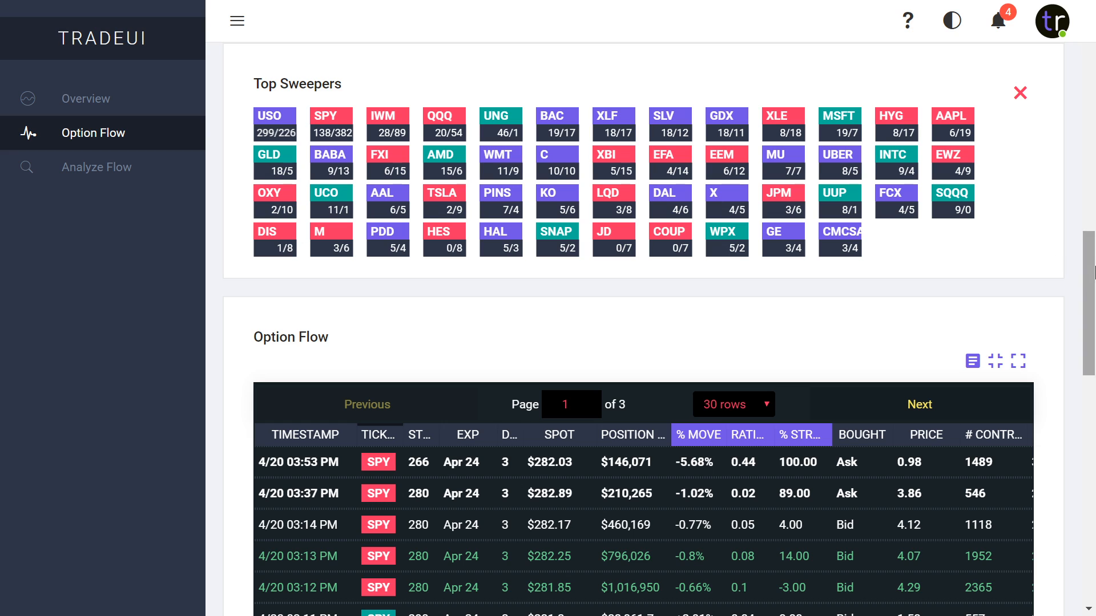
scroll("down", 3)
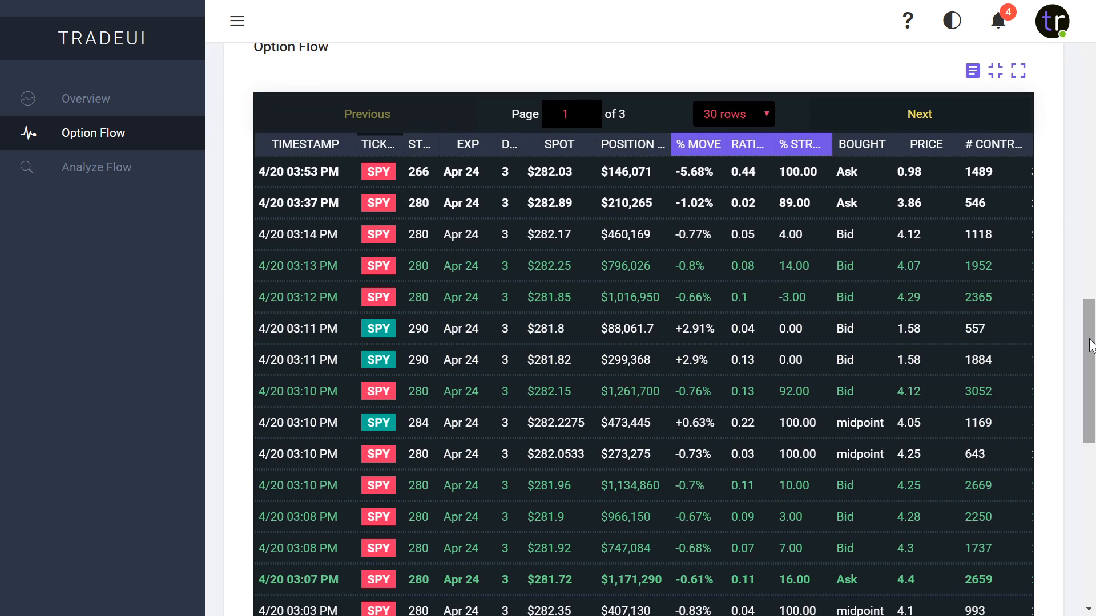
left_click(237, 19)
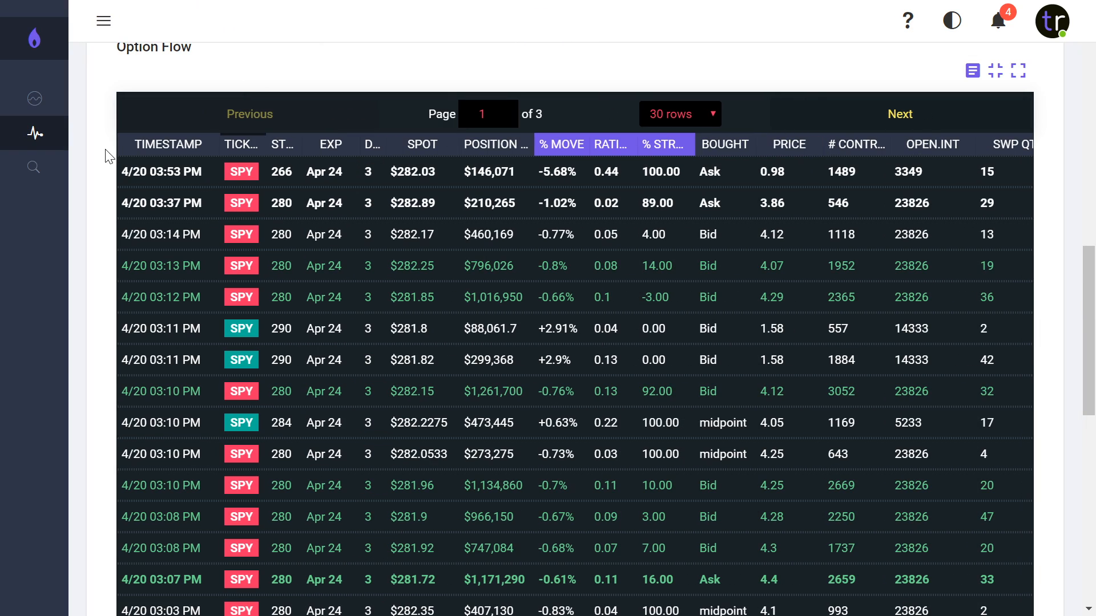
mouse_move(342, 19)
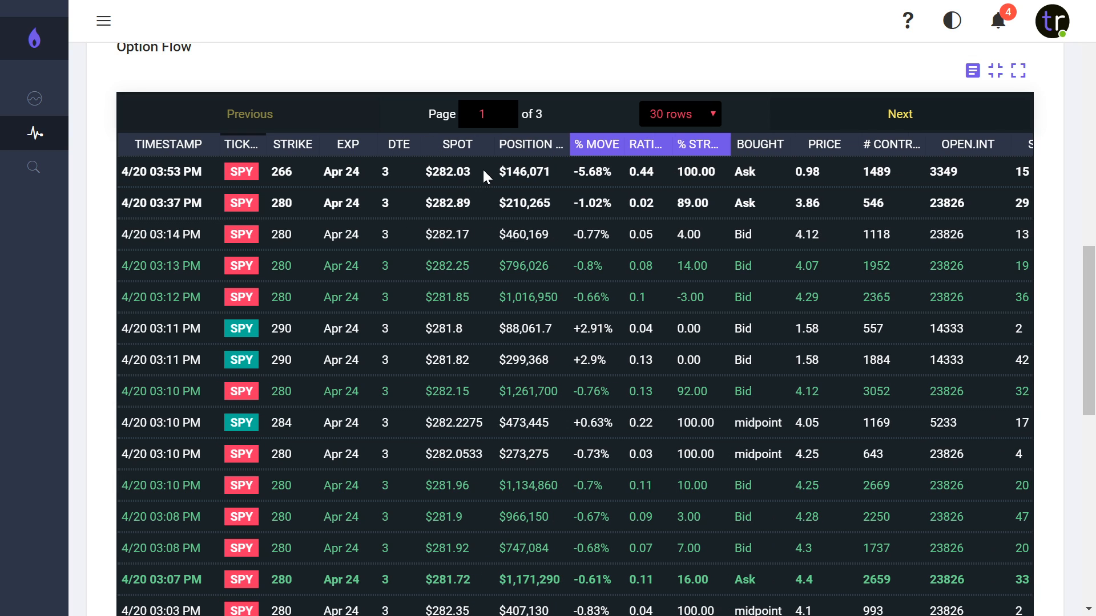
mouse_move(622, 358)
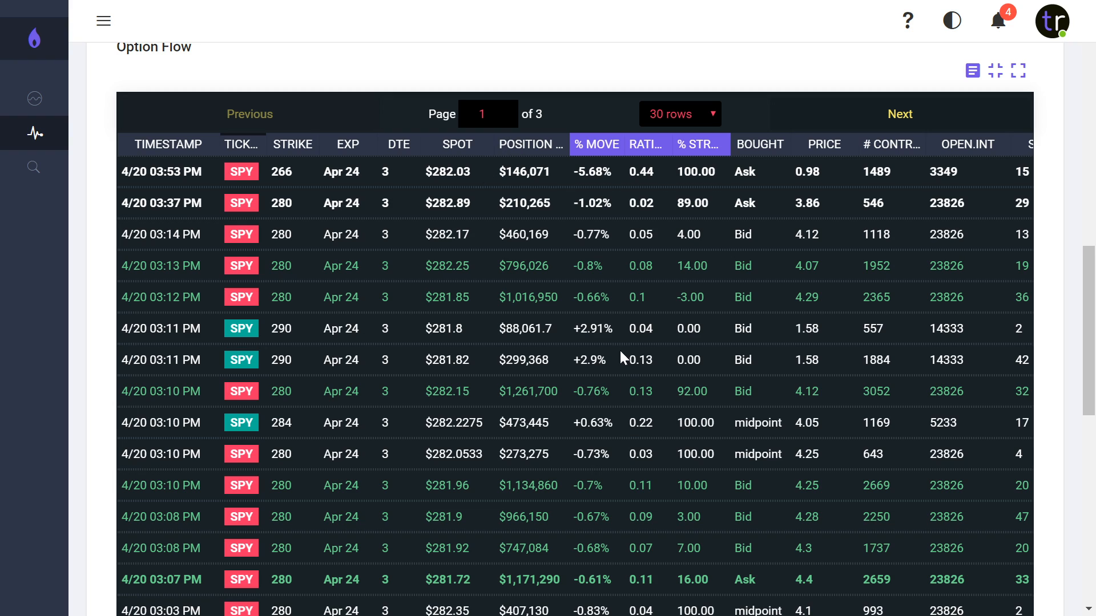
mouse_move(650, 219)
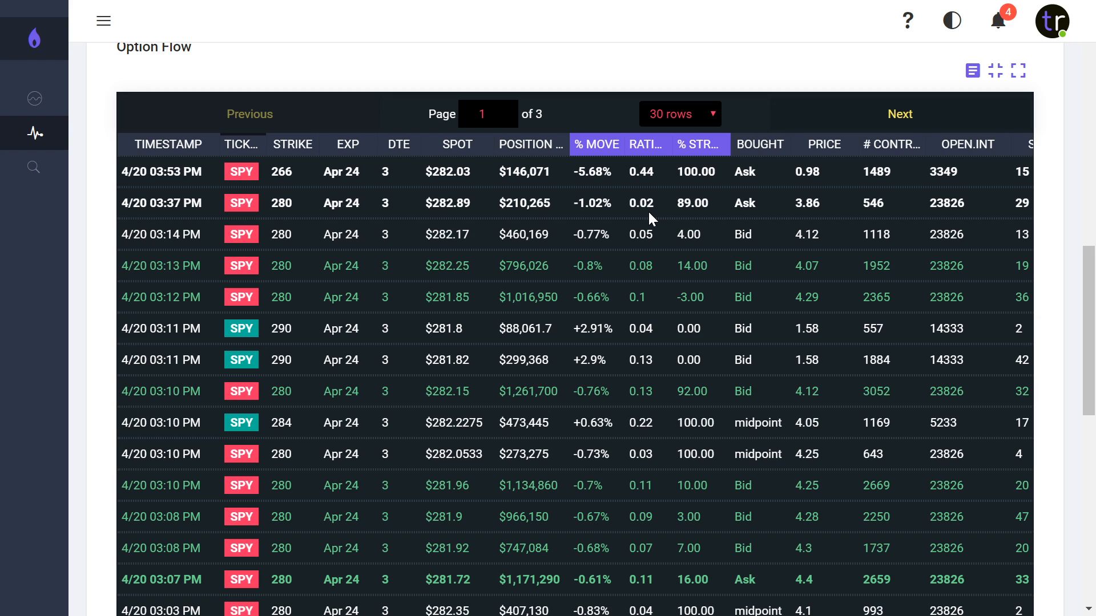
mouse_move(874, 159)
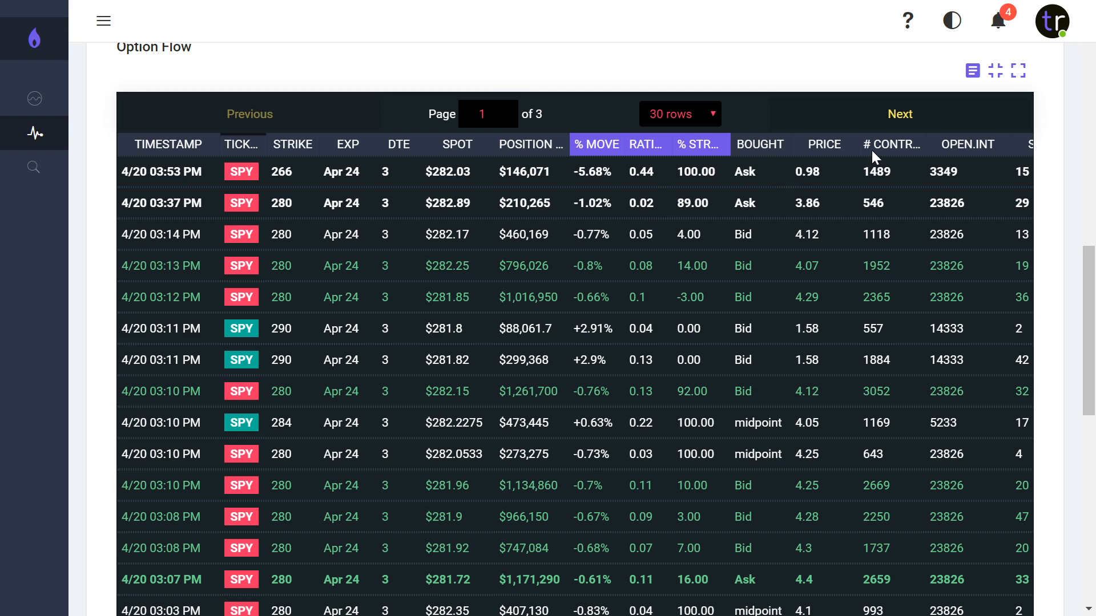
mouse_move(917, 148)
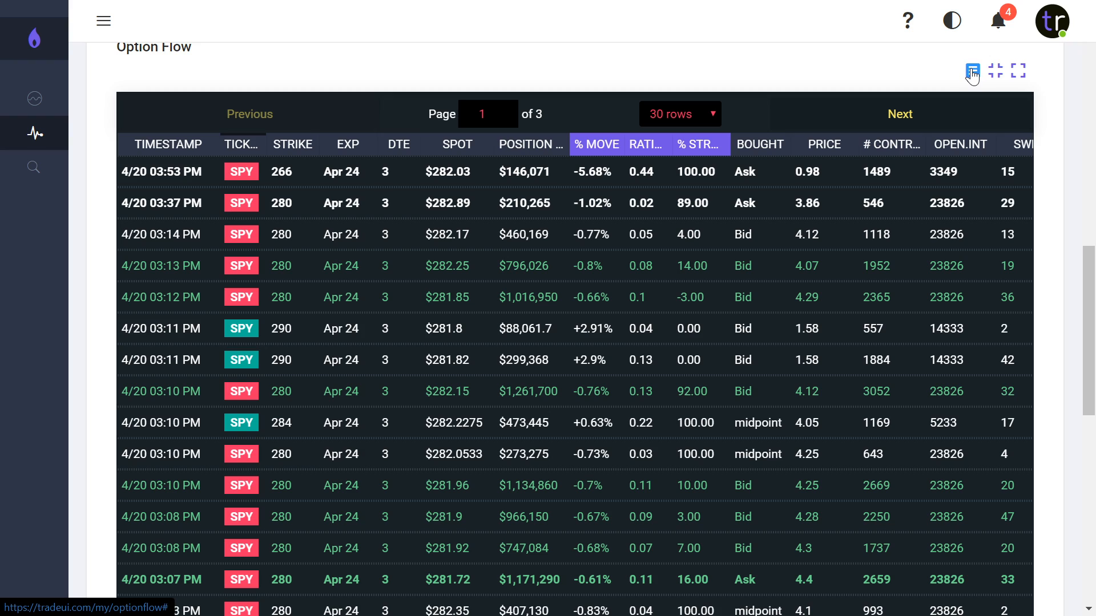
left_click(971, 70)
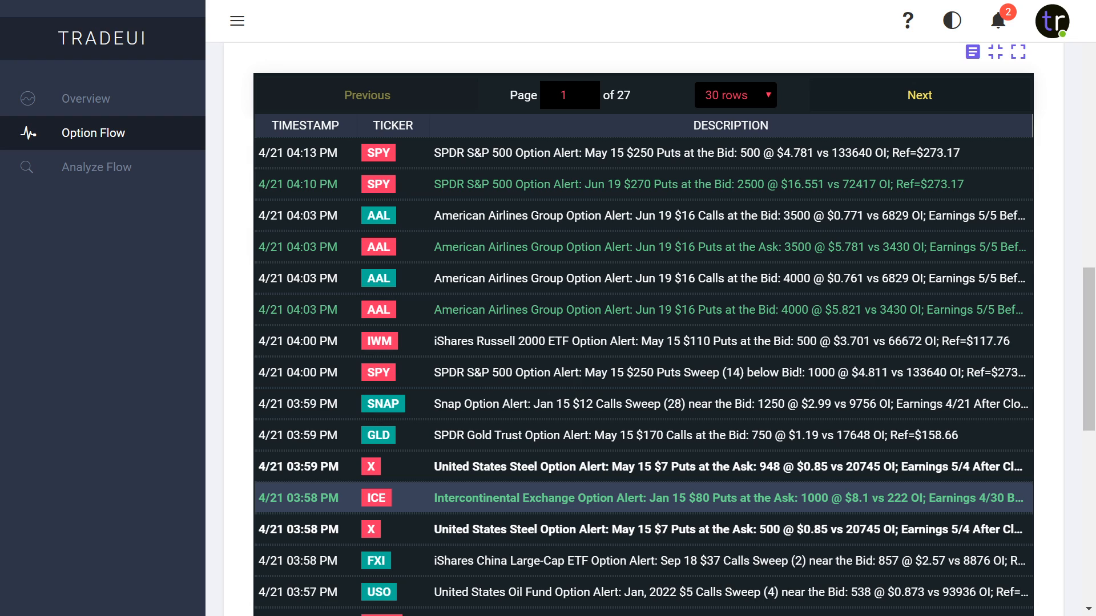
mouse_move(512, 211)
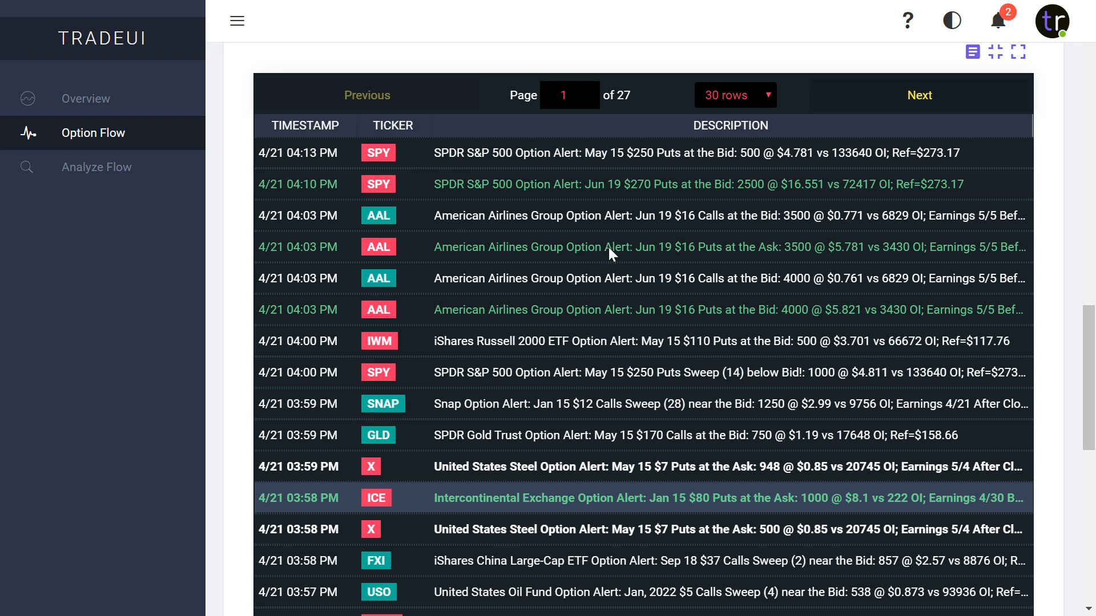
mouse_move(691, 336)
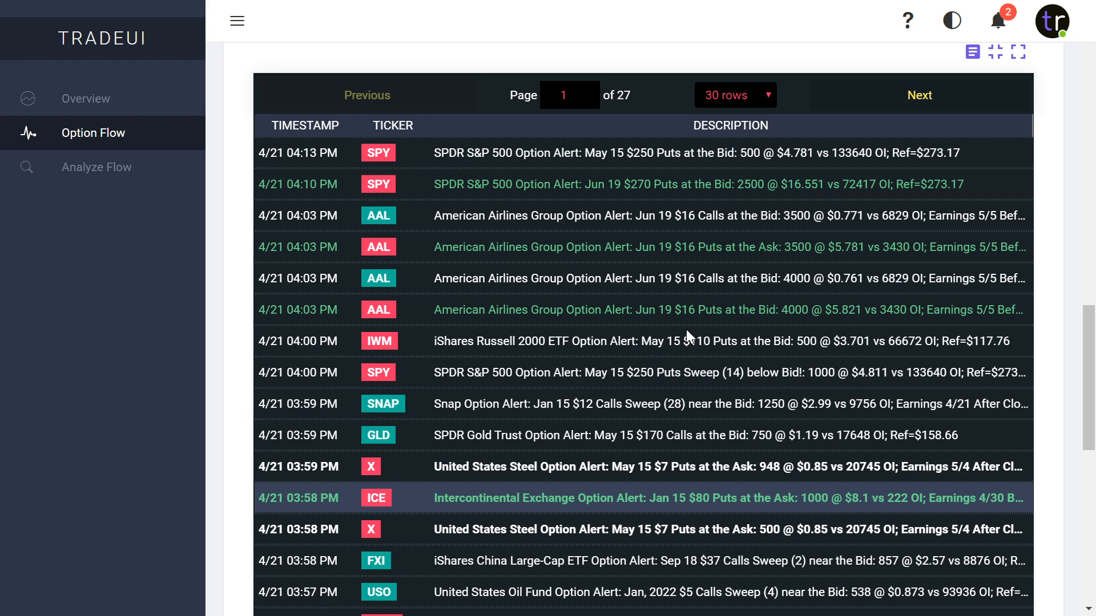
mouse_move(688, 211)
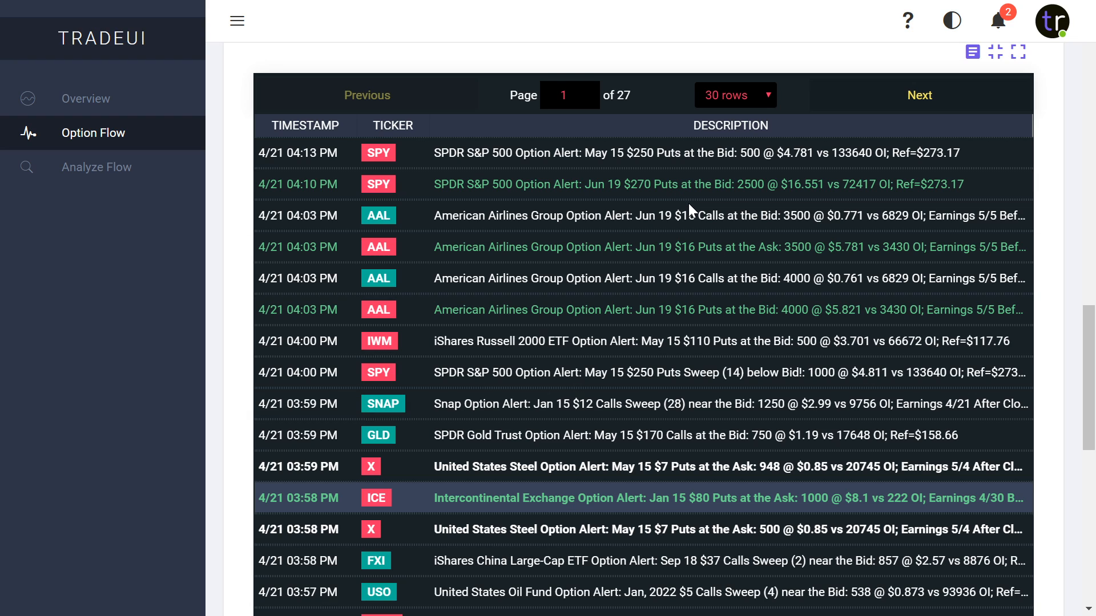
mouse_move(732, 215)
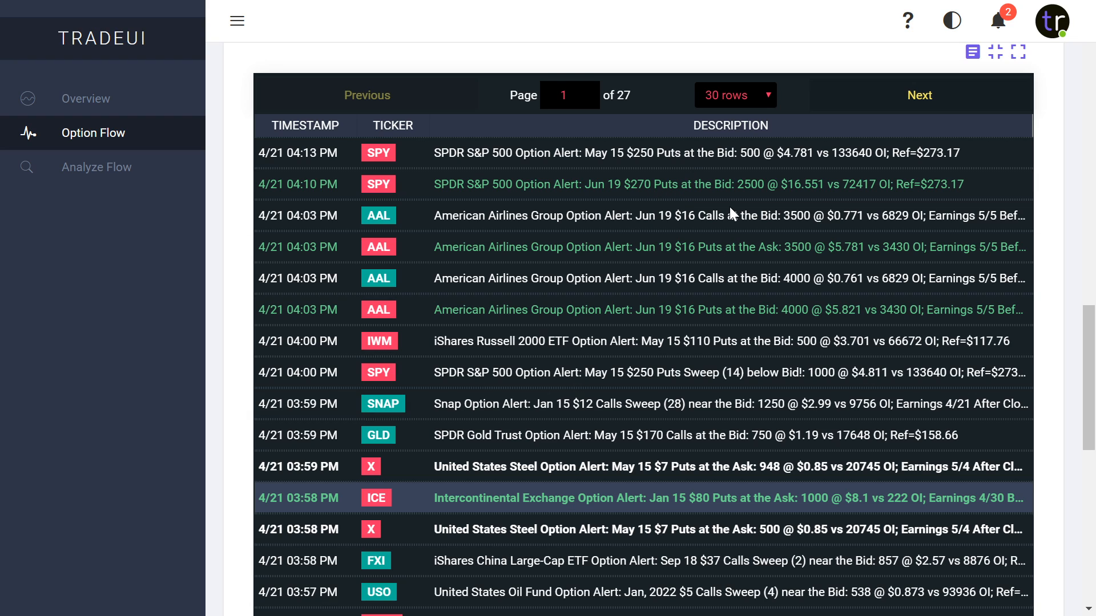
mouse_move(739, 273)
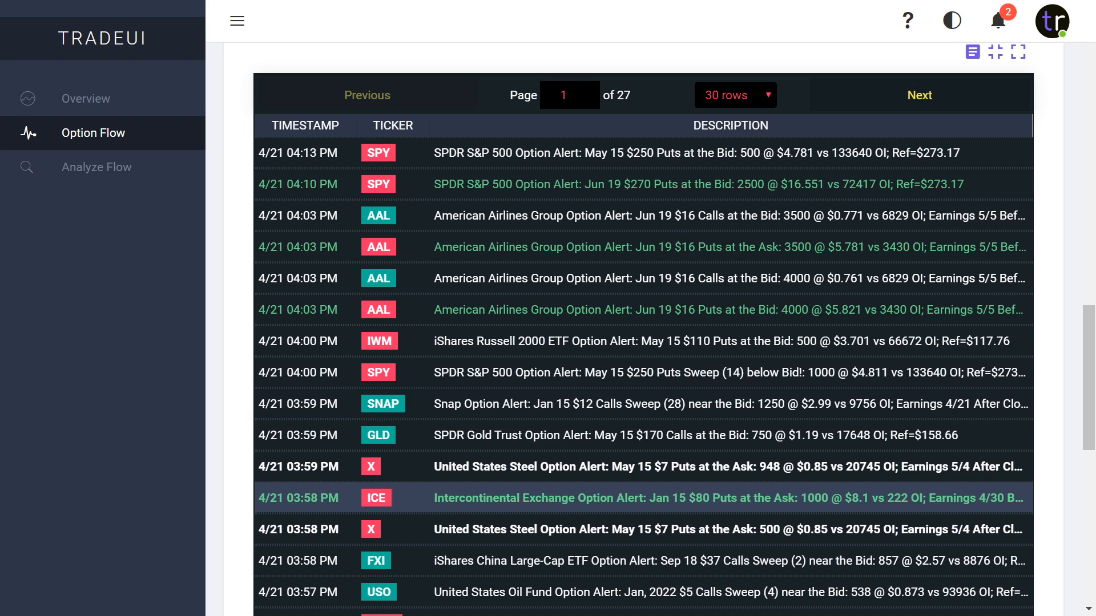
left_click_drag(452, 247, 722, 247)
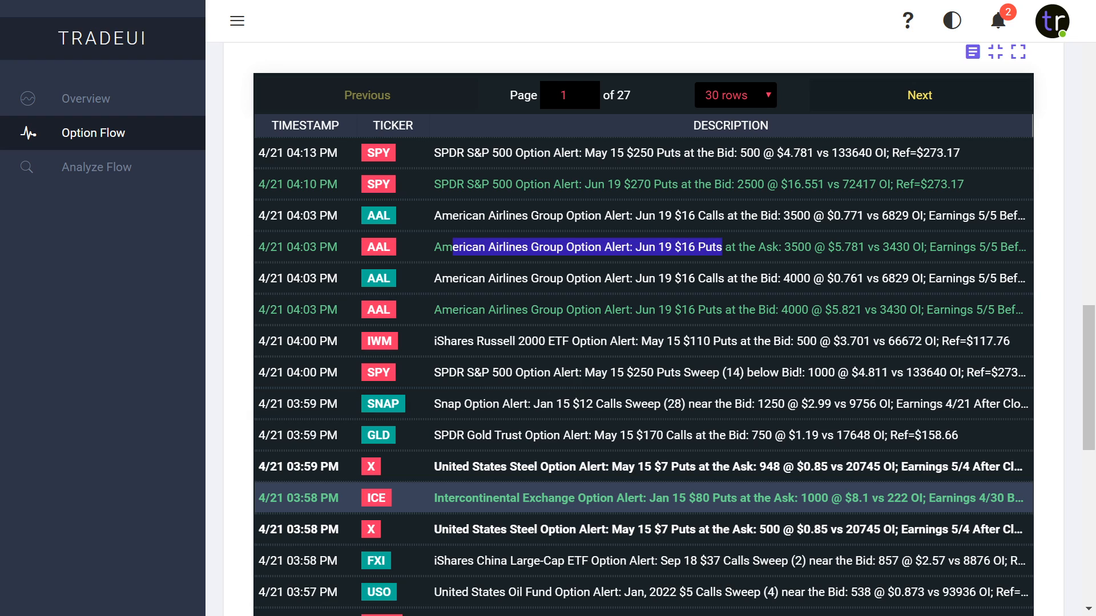
left_click(587, 246)
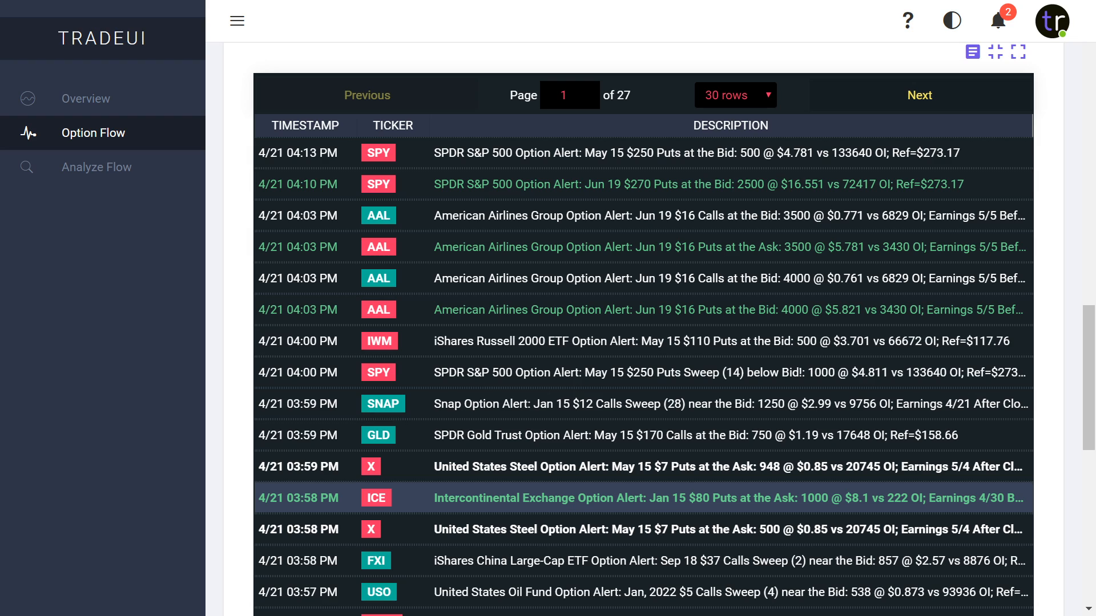
mouse_move(959, 242)
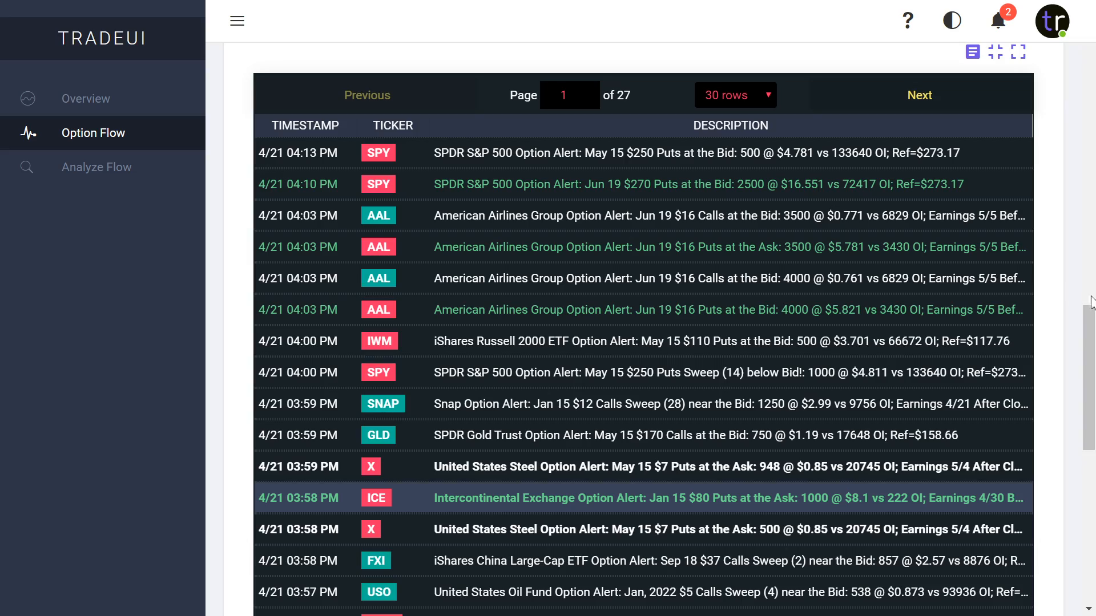
scroll("down", 3)
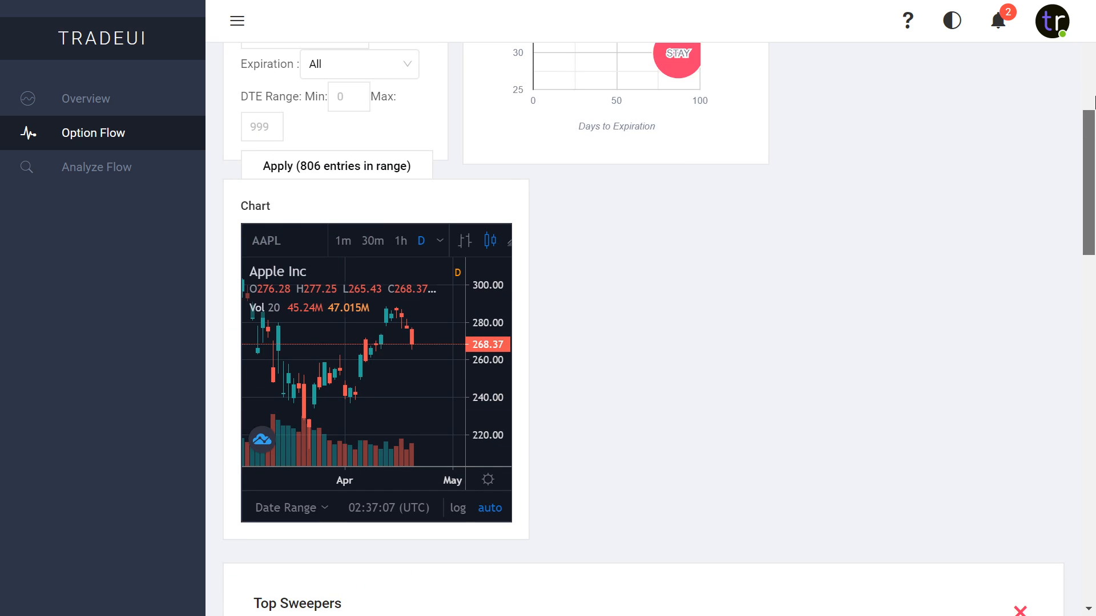
scroll("up", 3)
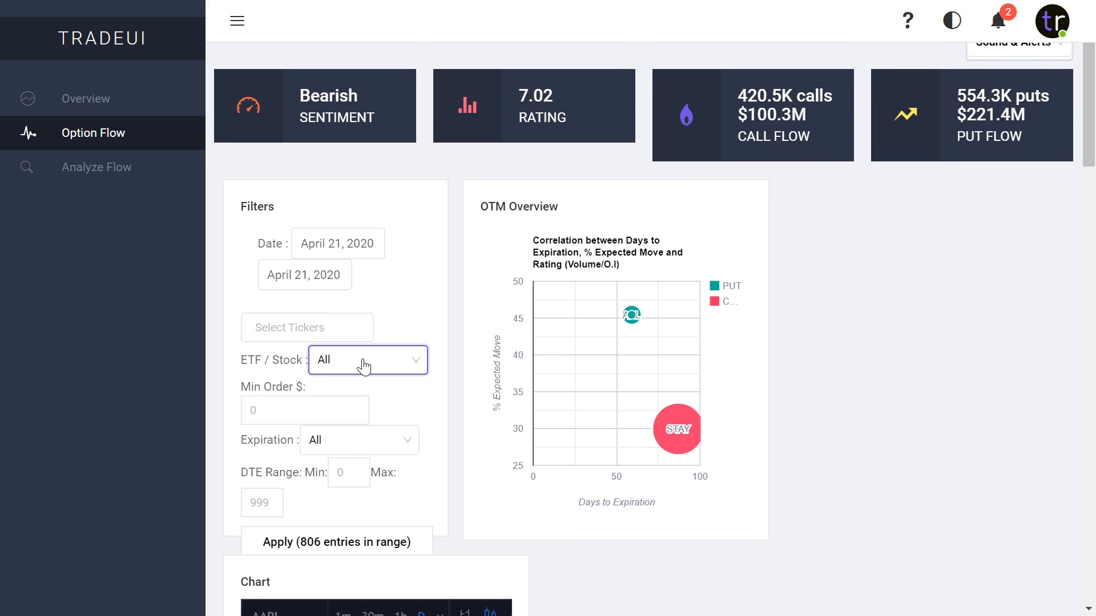
left_click(367, 360)
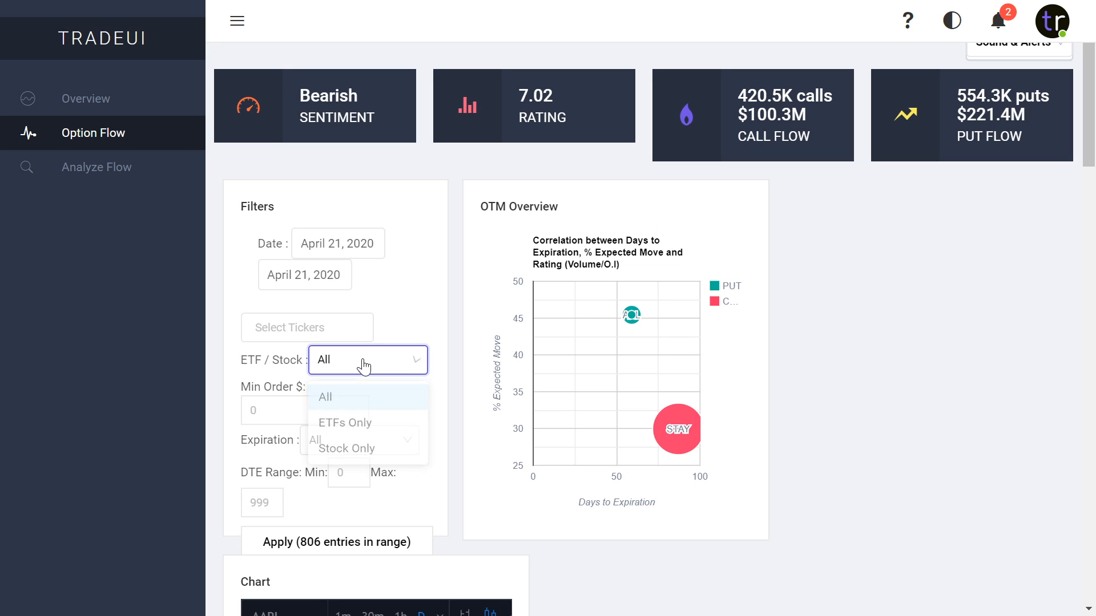
left_click(324, 397)
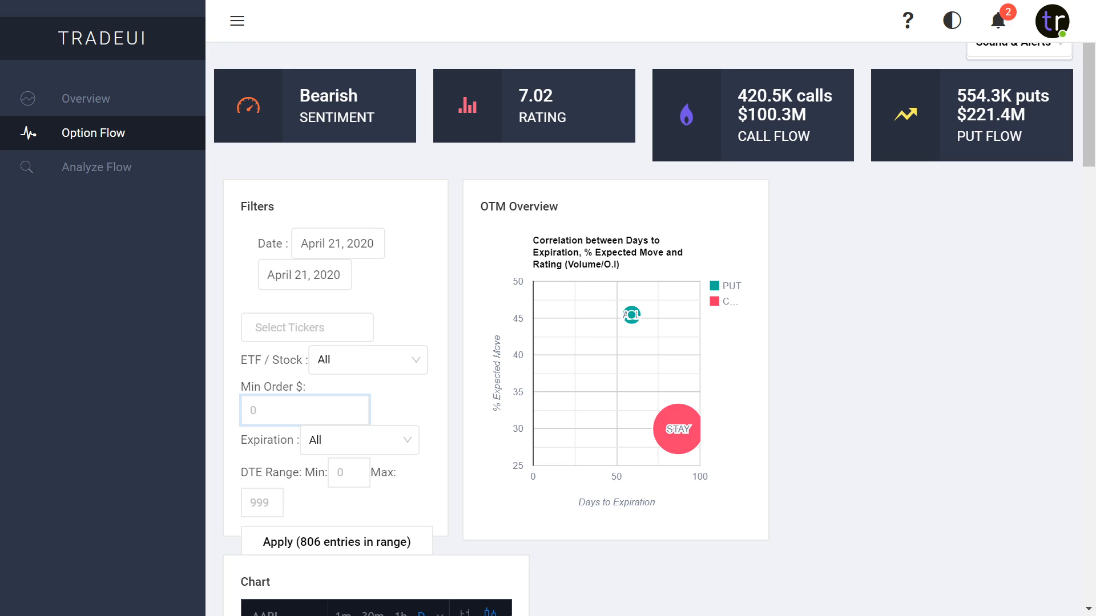
left_click(304, 409)
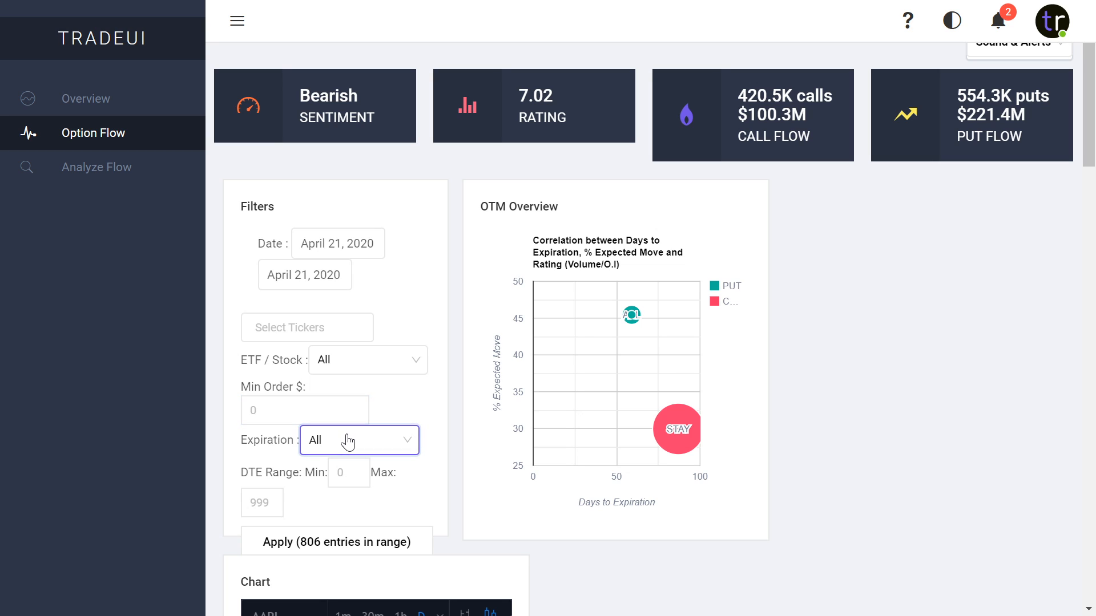
left_click(356, 440)
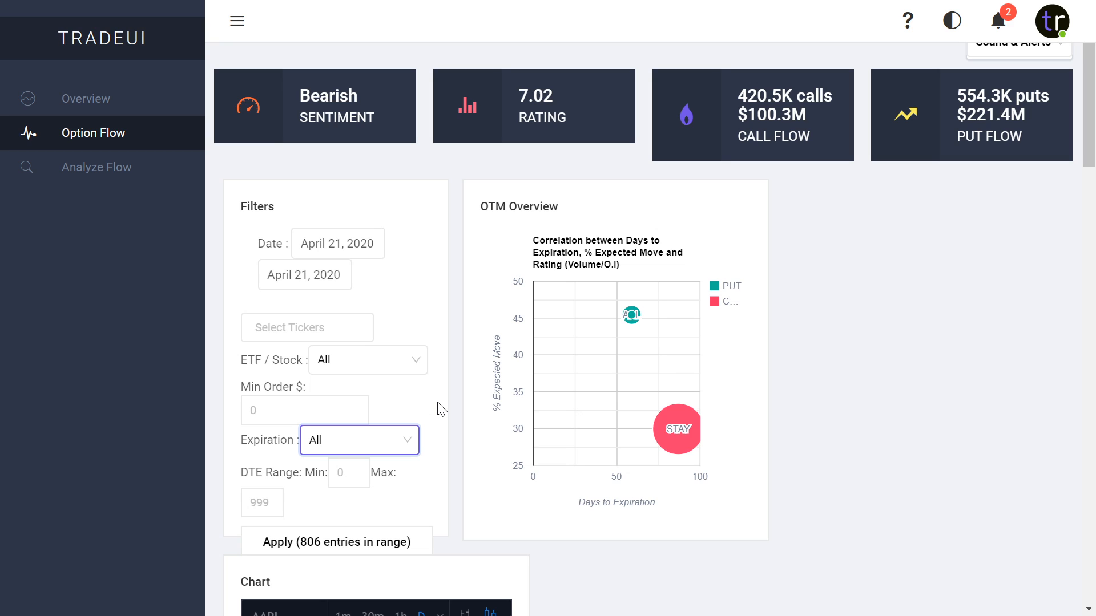
left_click(306, 326)
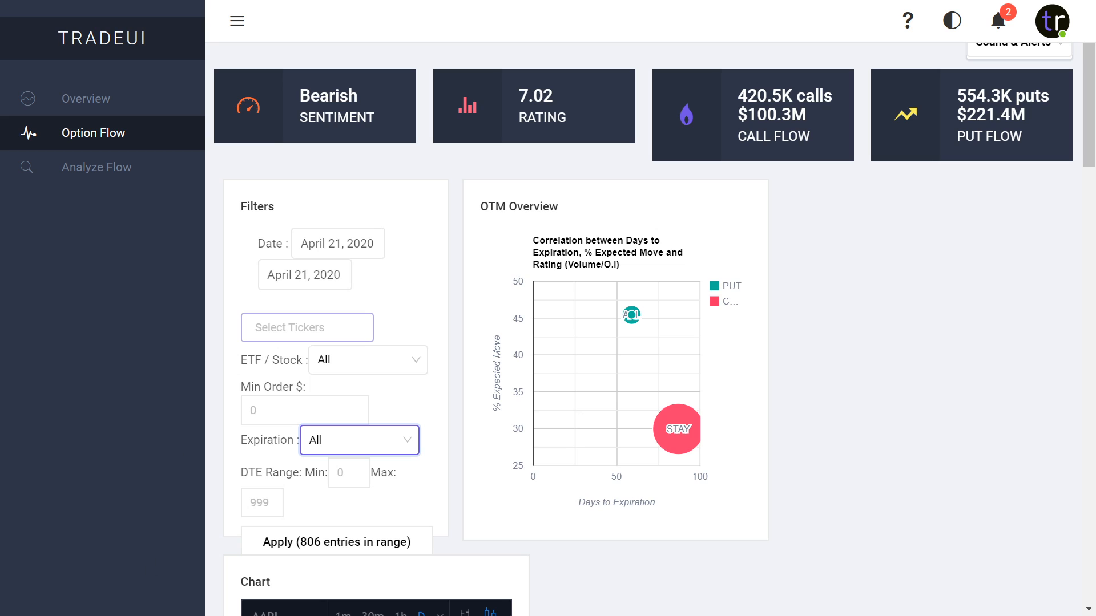
mouse_move(256, 354)
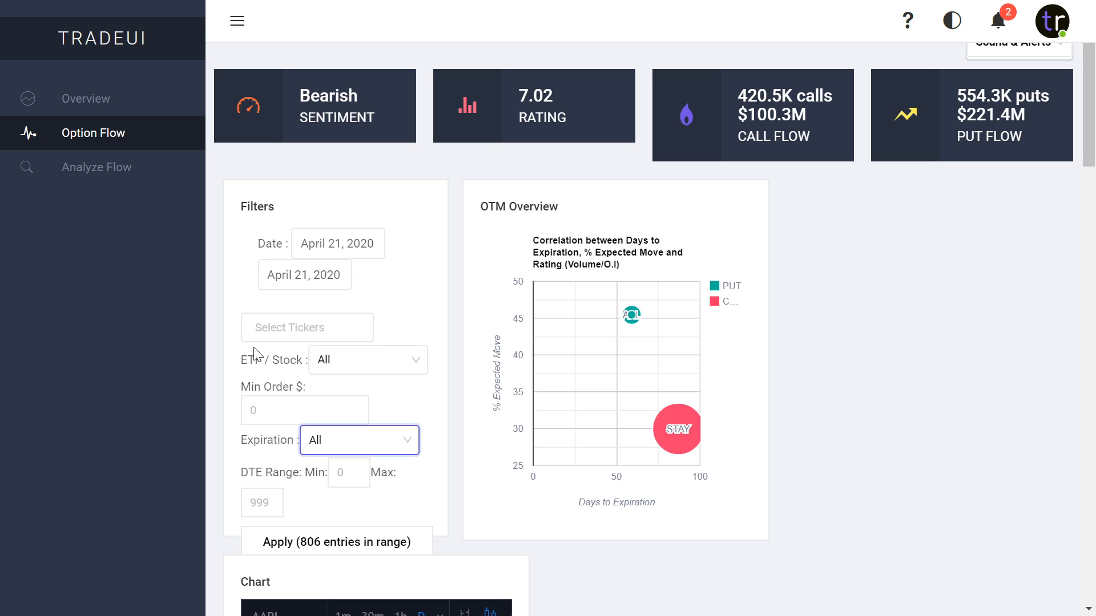
left_click(306, 327)
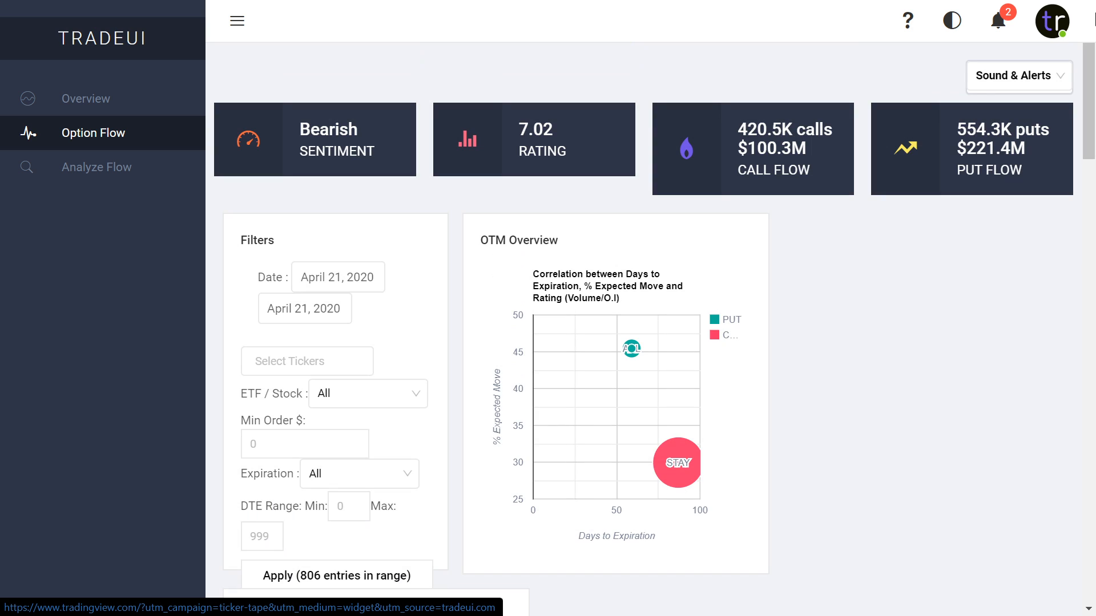
mouse_move(1042, 348)
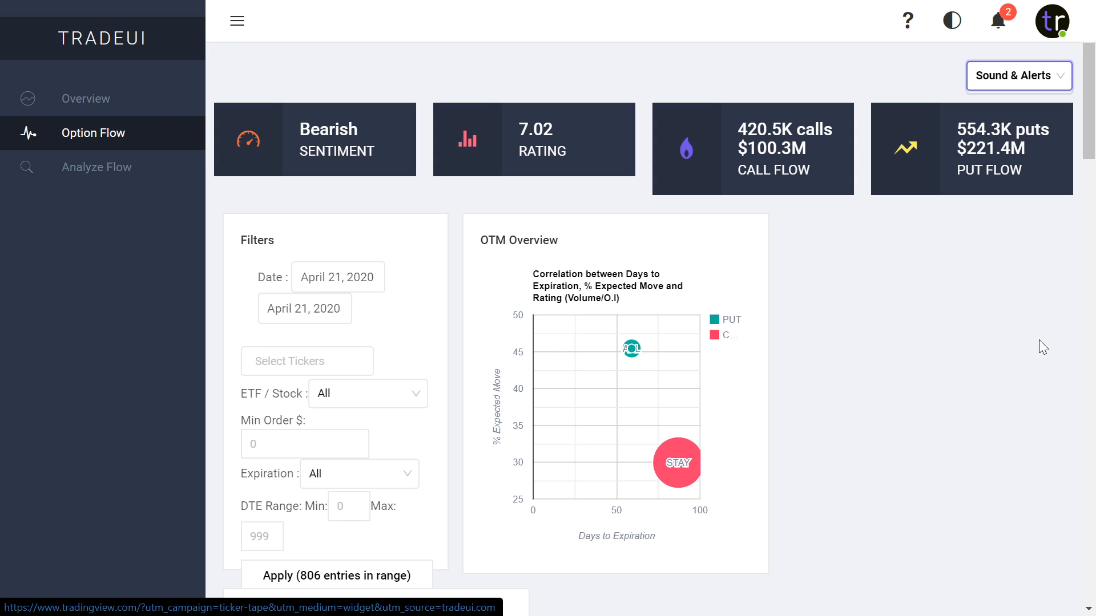
mouse_move(994, 312)
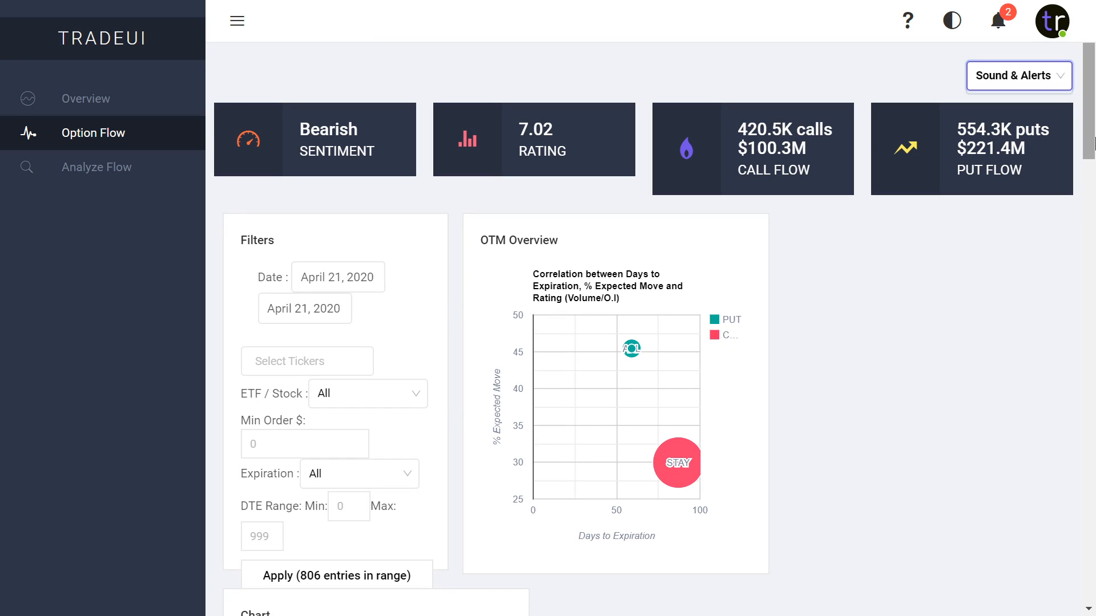
scroll("down", 3)
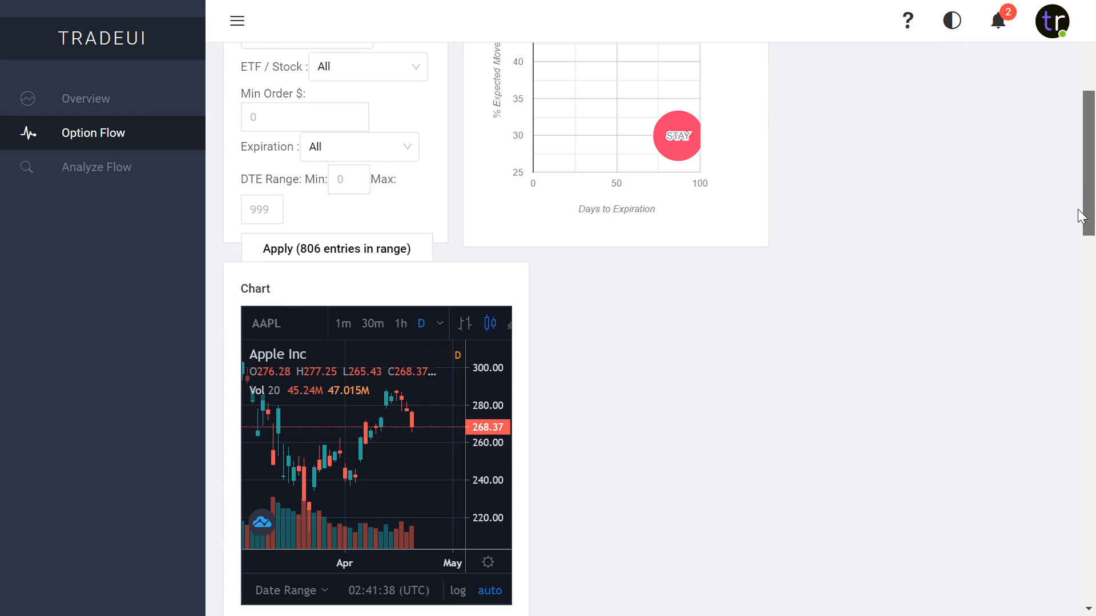
scroll("down", 3)
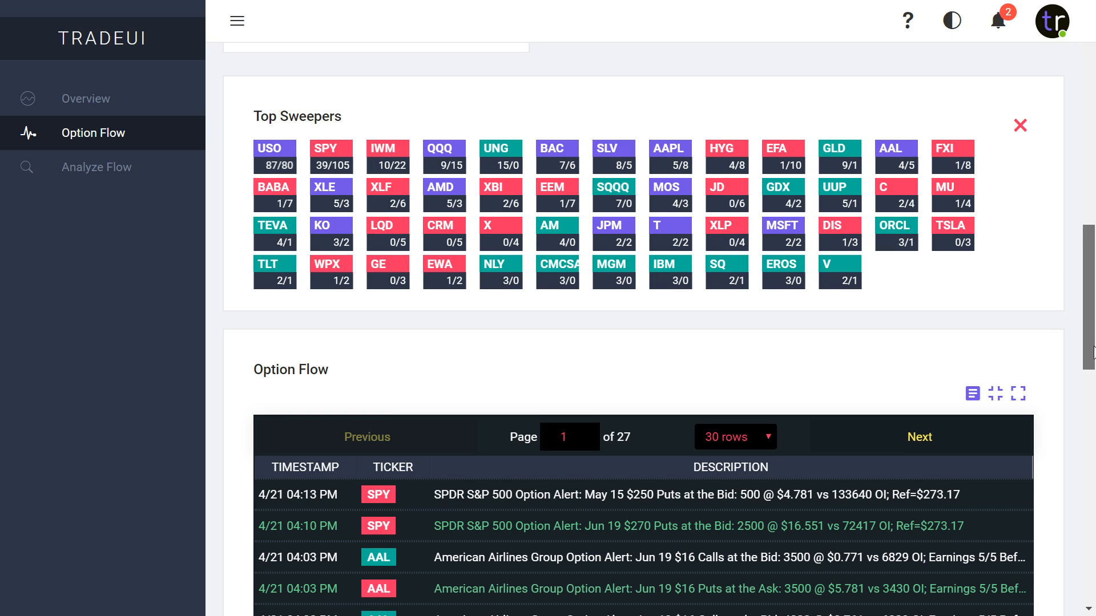
scroll("down", 3)
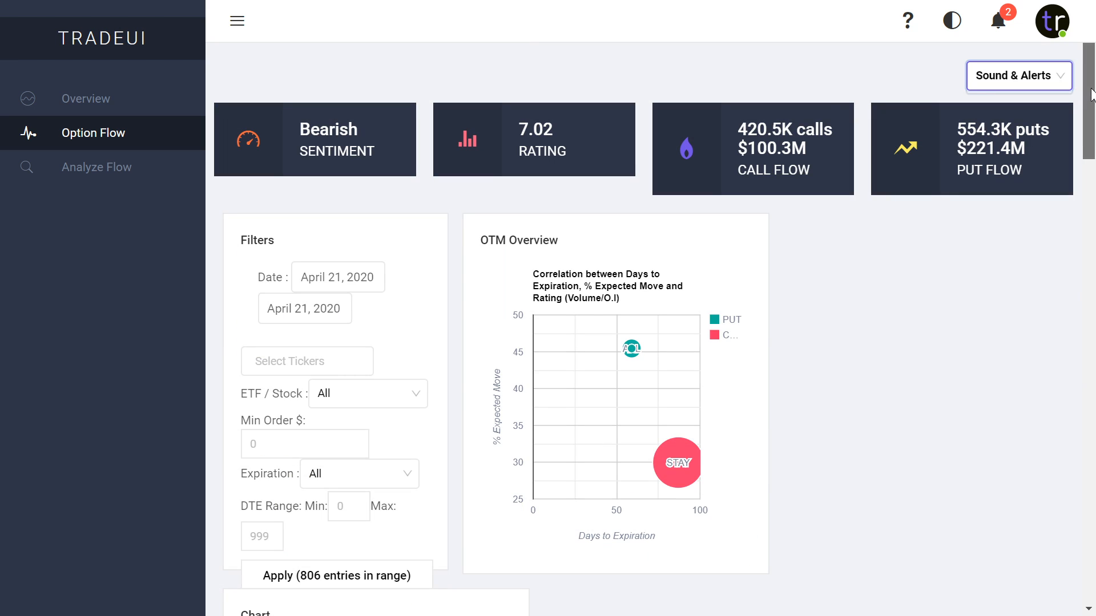
scroll("down", 3)
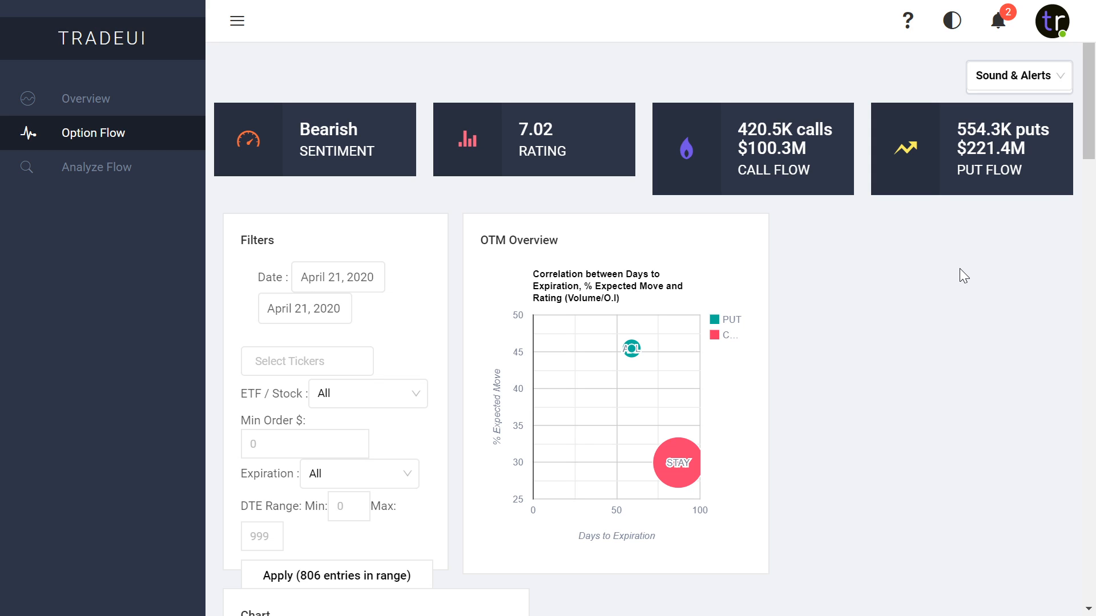
scroll("down", 3)
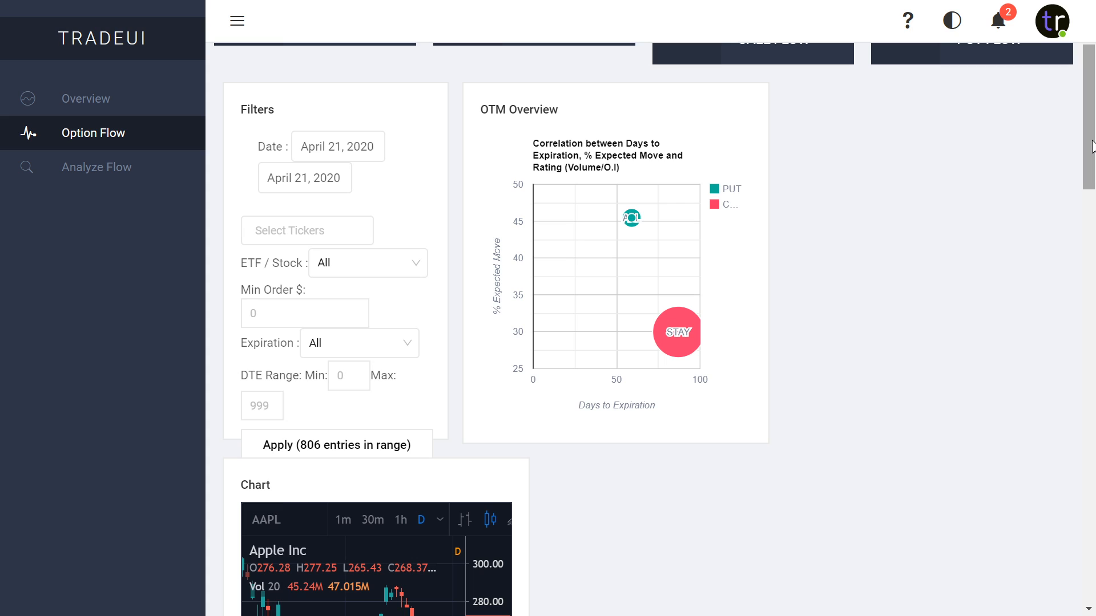